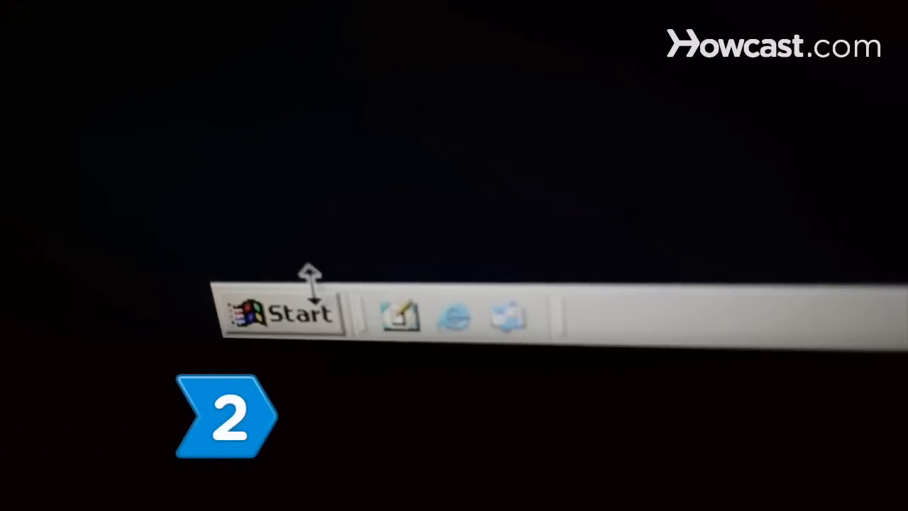
Step: Launch Computer Management from the Administrative Tools menu
left_click(283, 315)
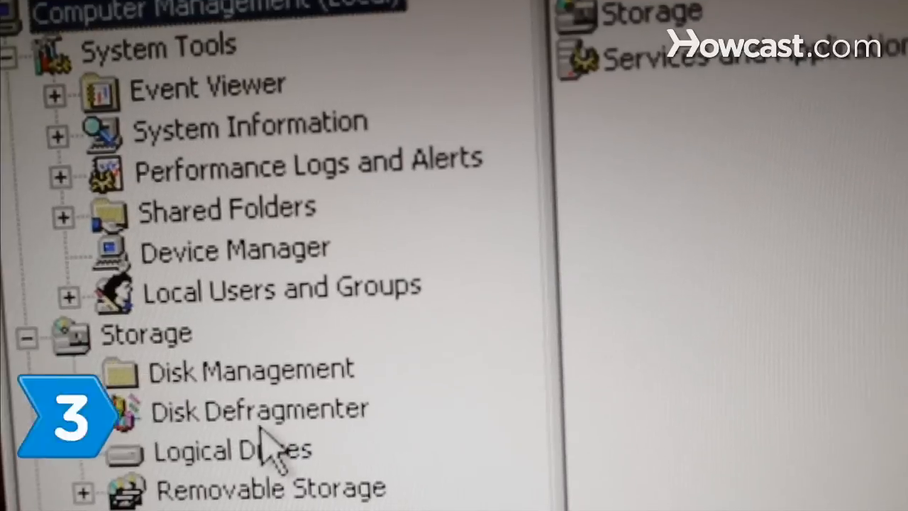
Step: Show Disk Management and bring up the Format dialog for the E: partition
left_click(249, 367)
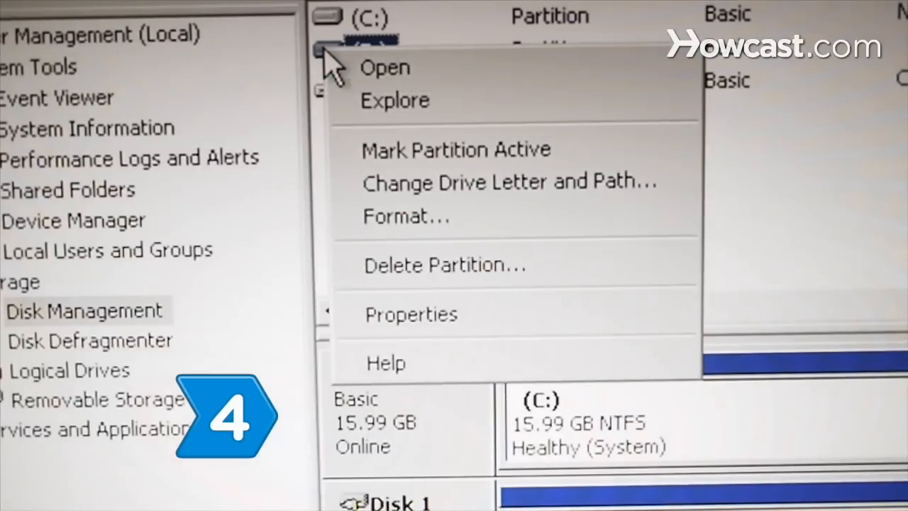
mouse_move(390, 215)
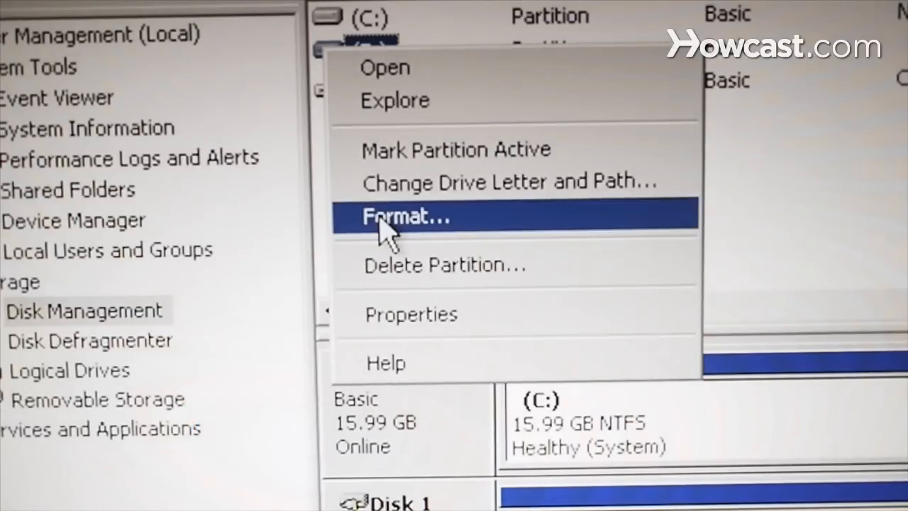
left_click(406, 215)
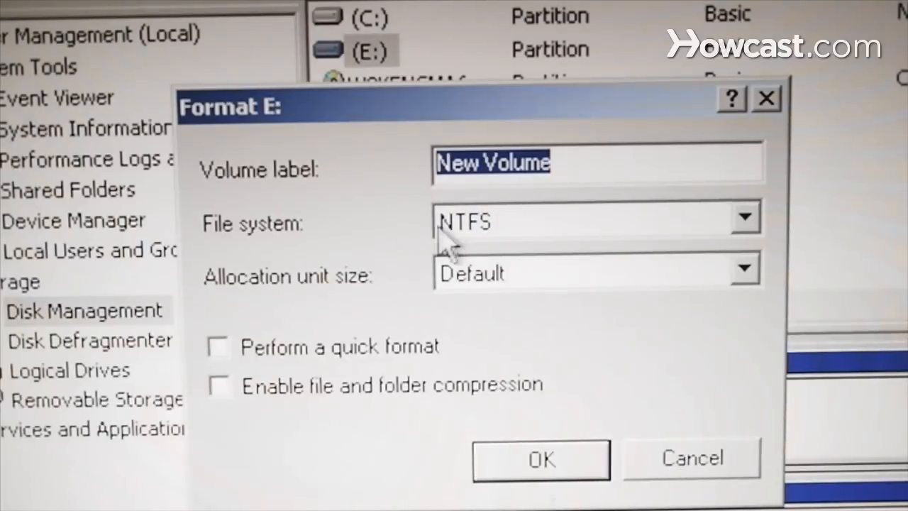
Step: Format E: as NTFS with volume label 'New Drive' using quick format
left_click(745, 217)
type("New Dri")
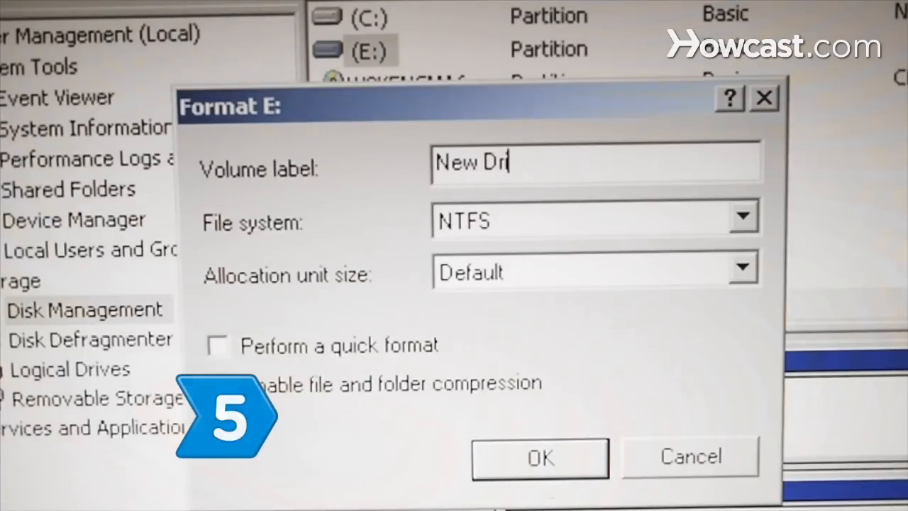
type("ve")
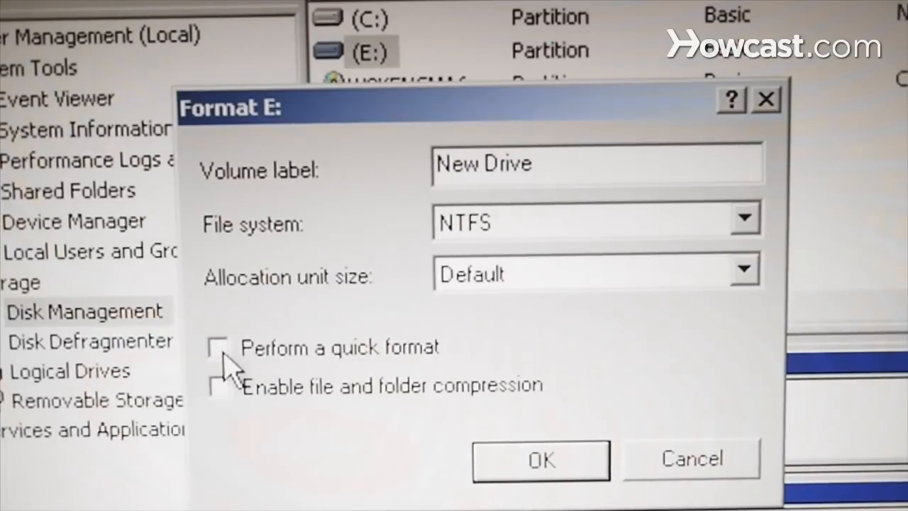
left_click(541, 459)
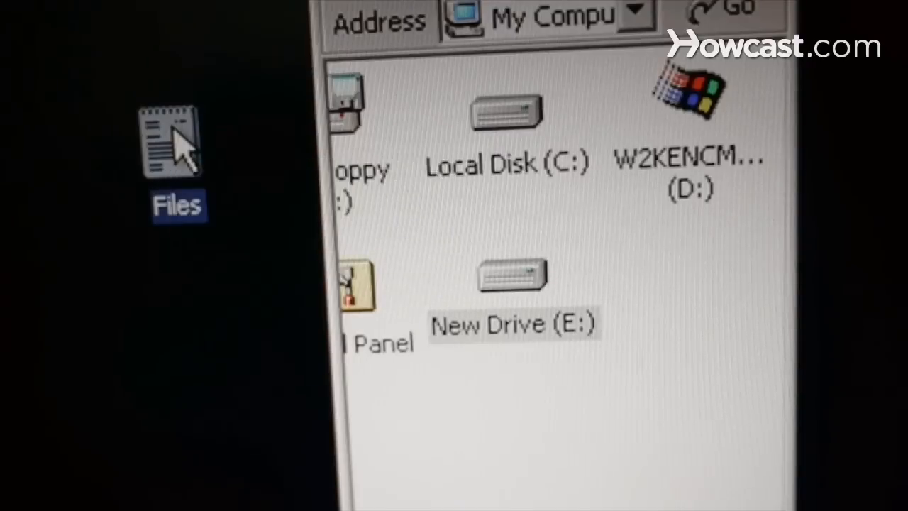
Step: Copy the Files document to New Drive (E:) in My Computer and view its contents
left_click(511, 277)
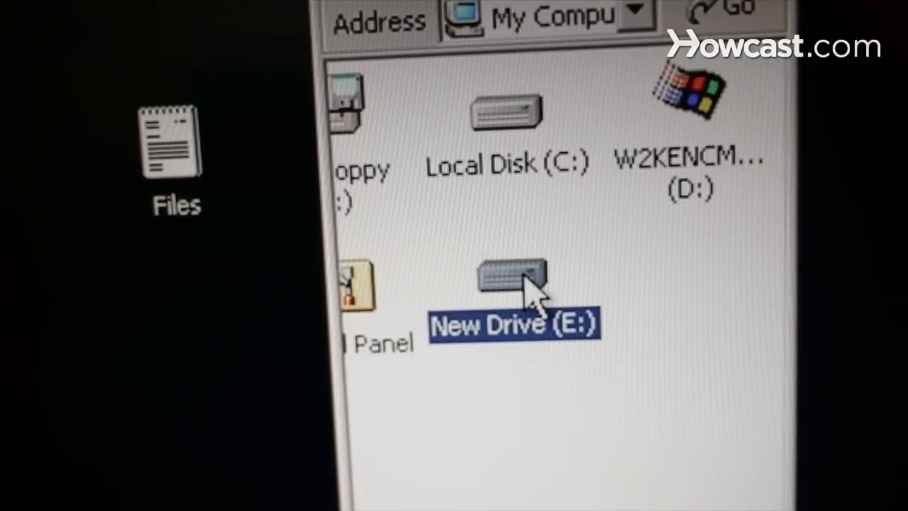
double_click(513, 277)
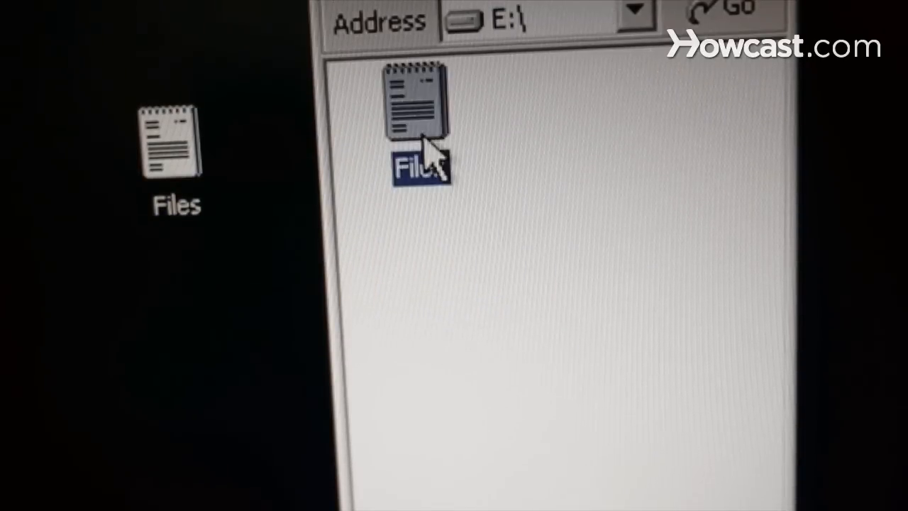